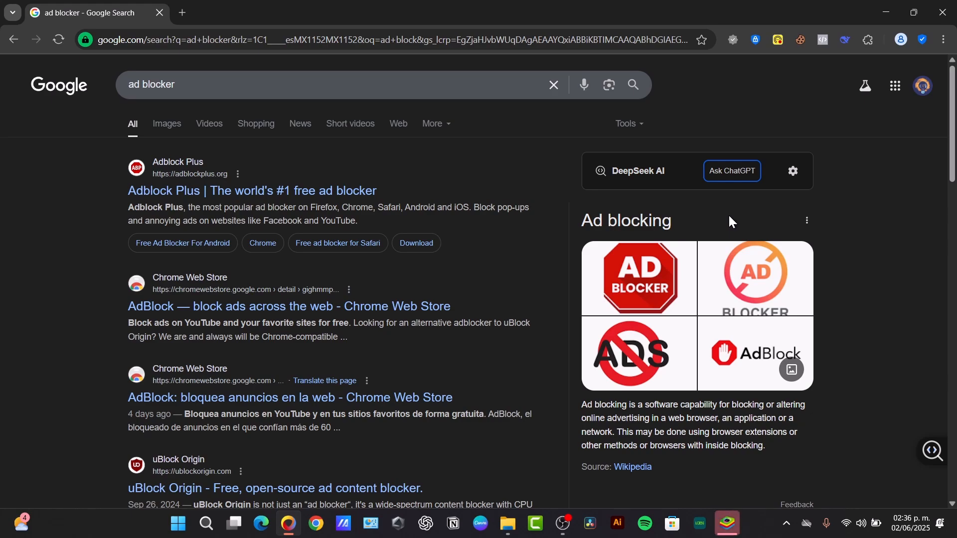
mouse_move(798, 176)
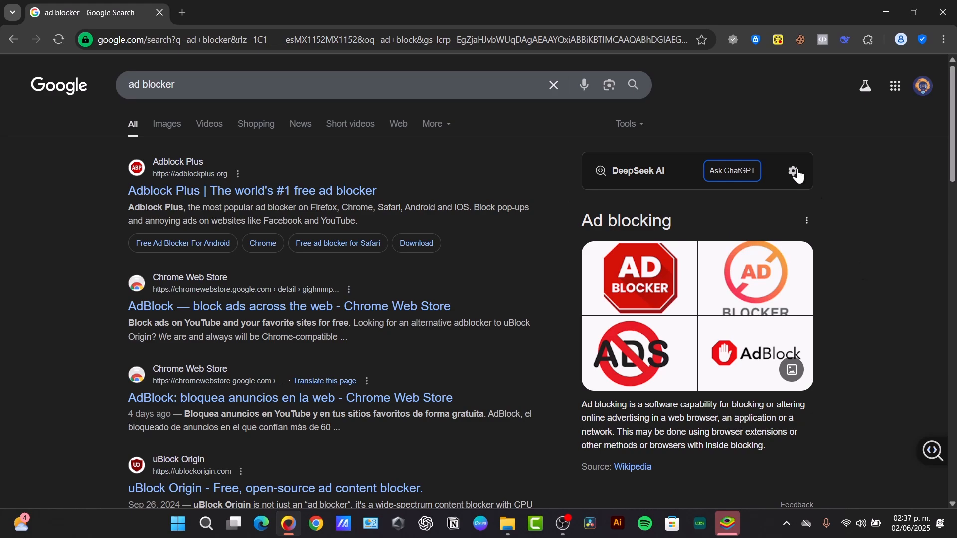
- Bring up the BlueStacks store window and scroll down the Tienda page
left_click(725, 524)
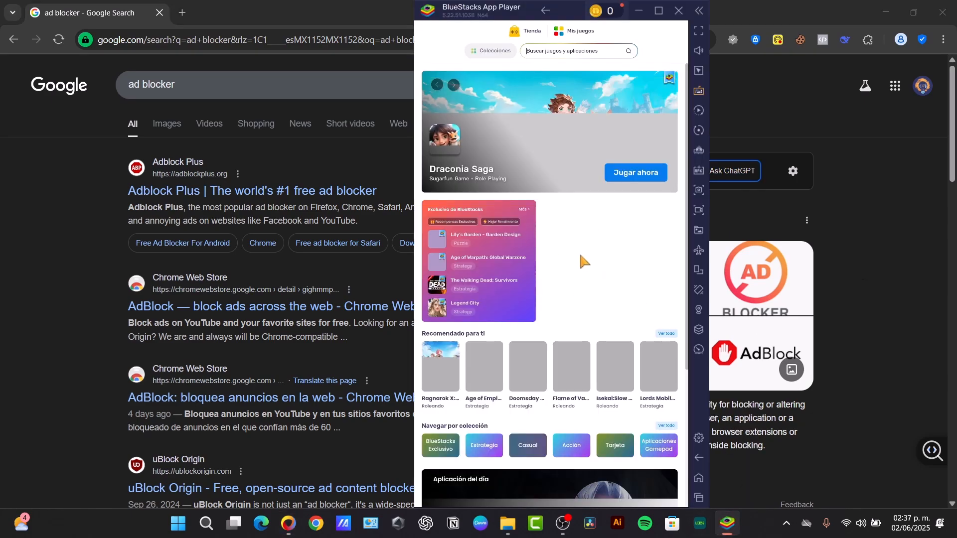
scroll("down", 3)
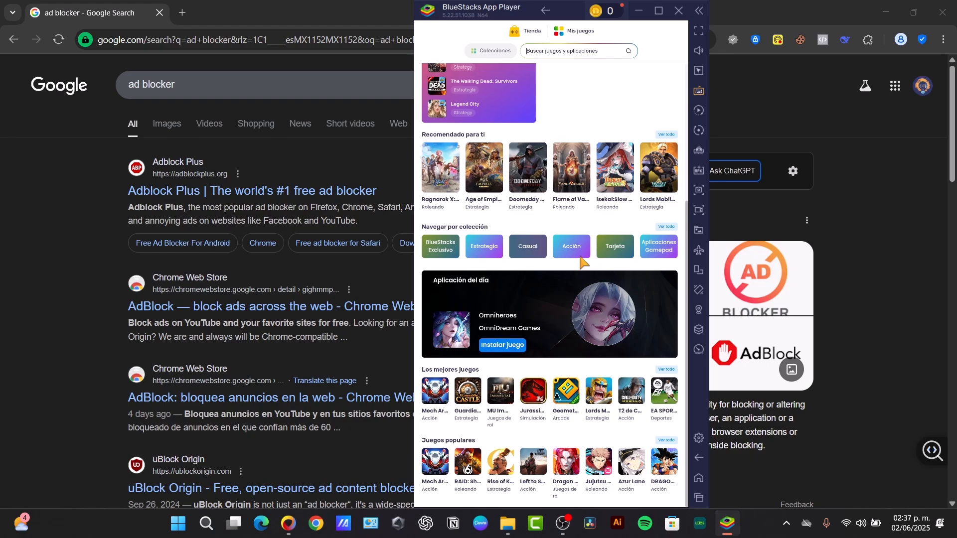
mouse_move(524, 243)
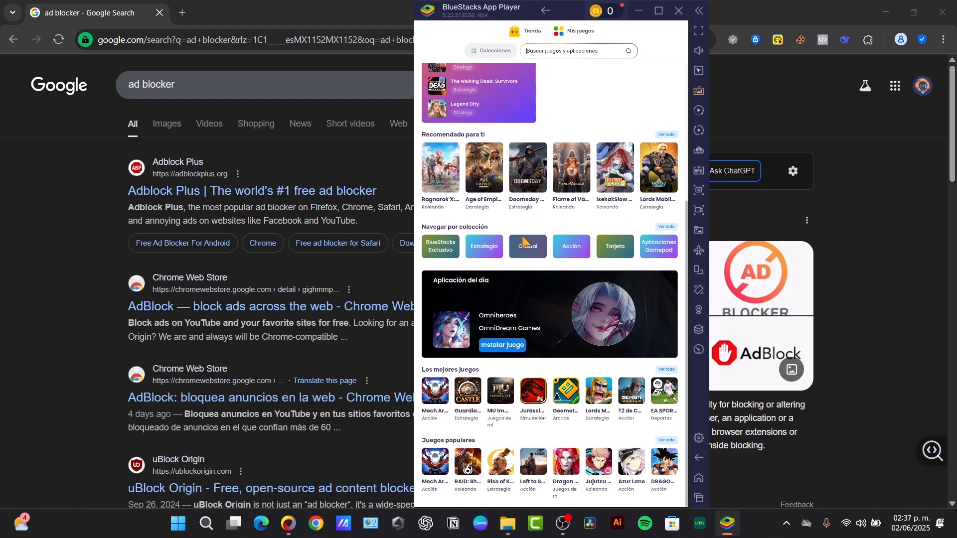
mouse_move(532, 337)
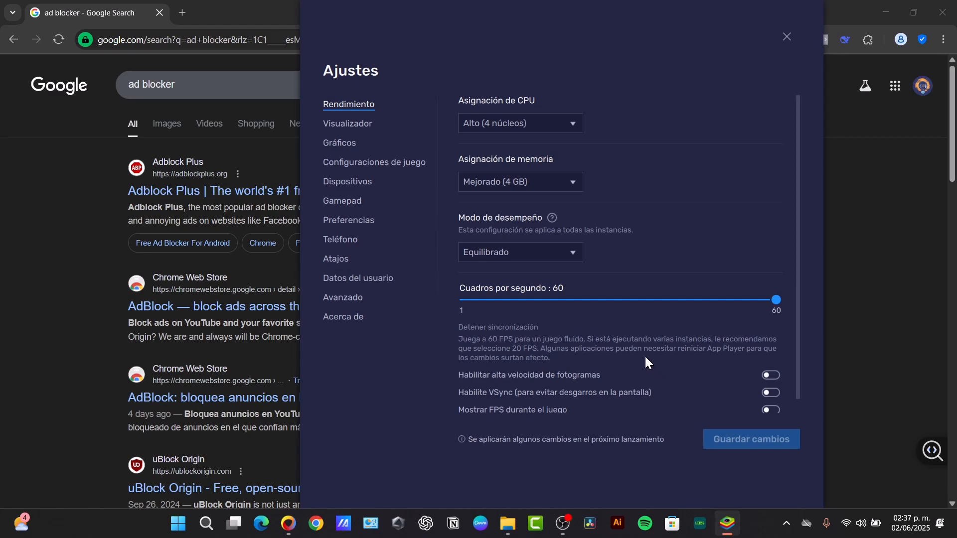
mouse_move(357, 134)
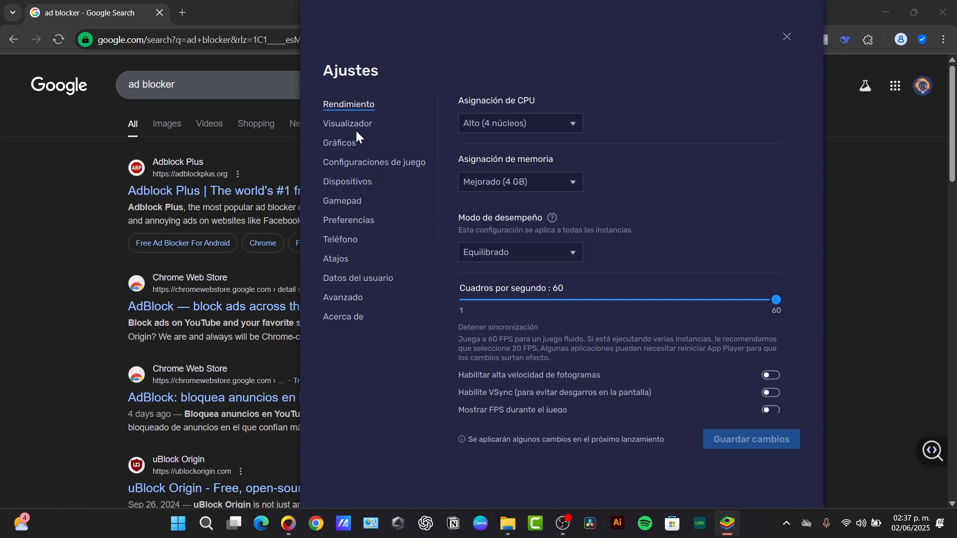
left_click(343, 299)
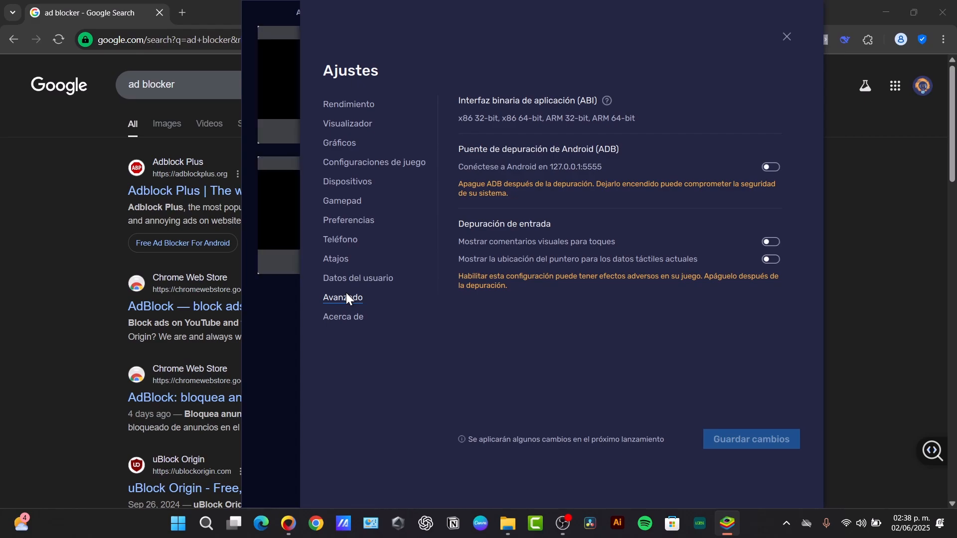
mouse_move(342, 310)
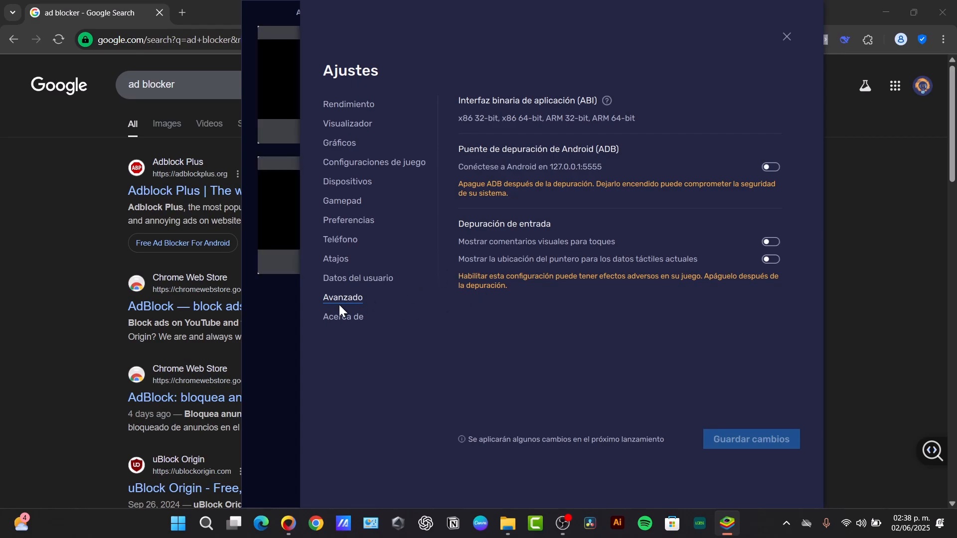
left_click(348, 221)
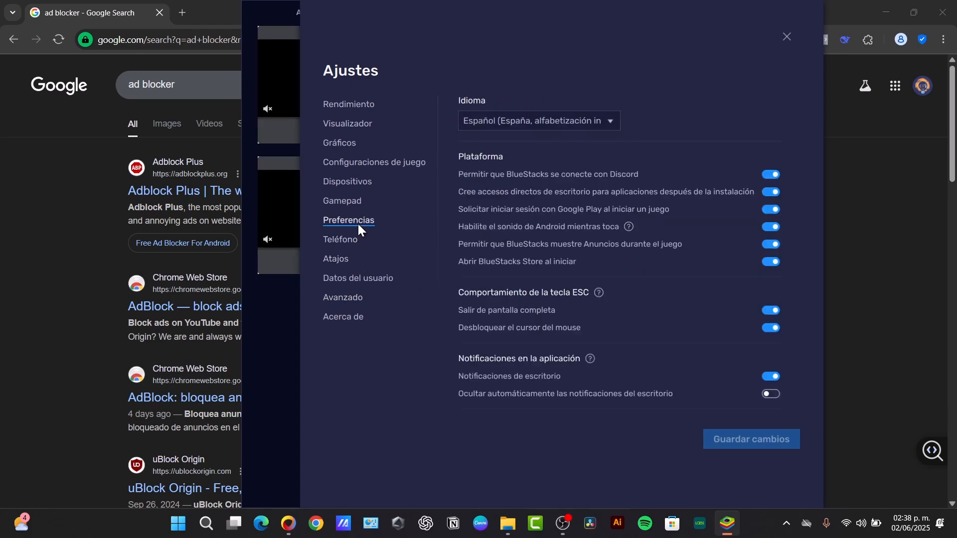
left_click(339, 143)
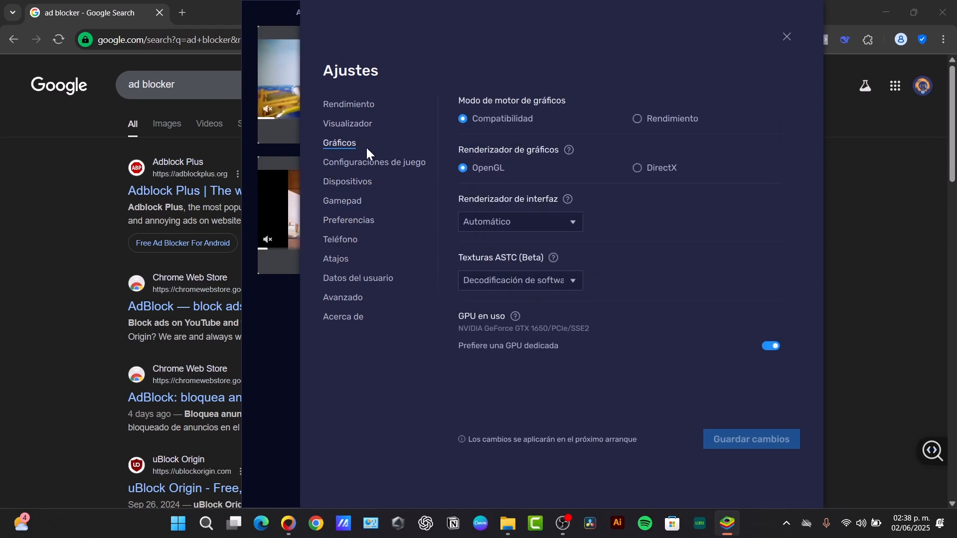
left_click(348, 104)
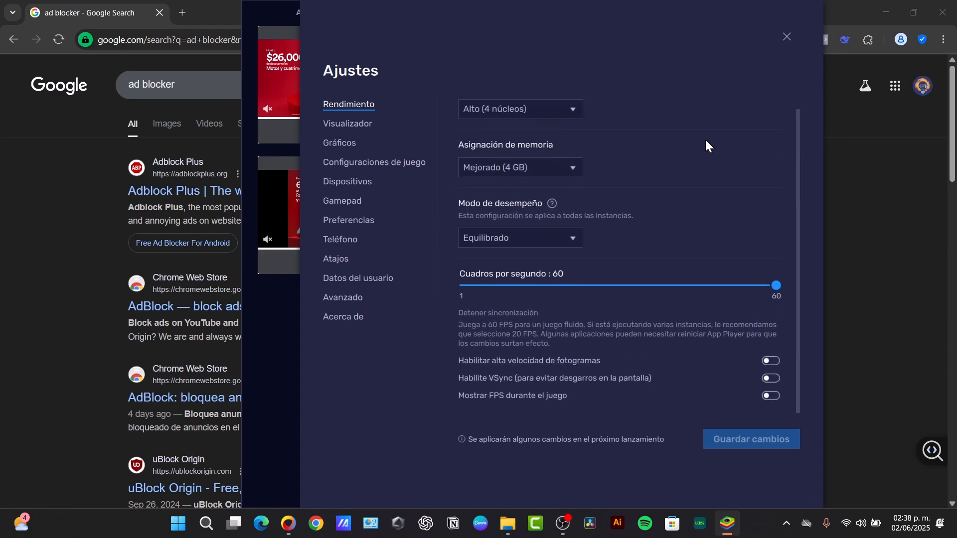
mouse_move(499, 378)
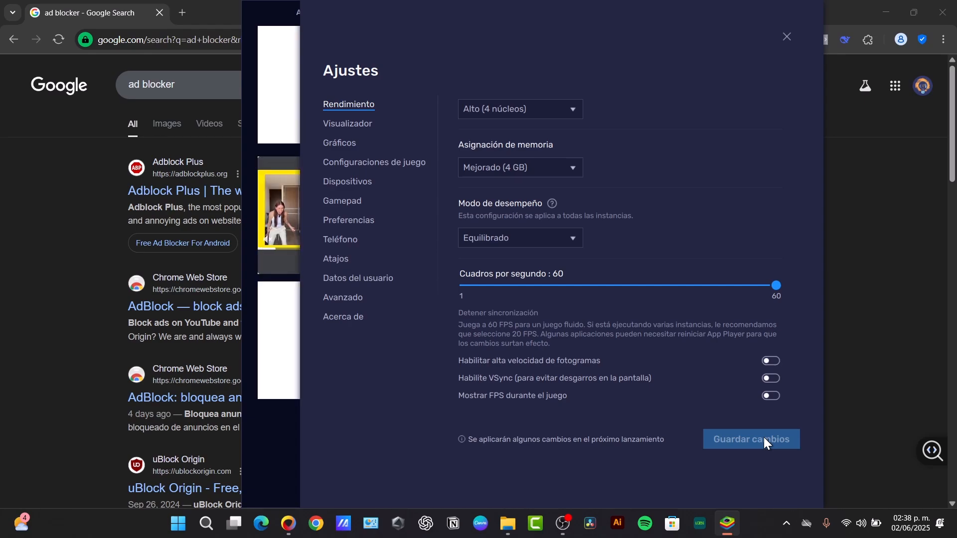
mouse_move(696, 19)
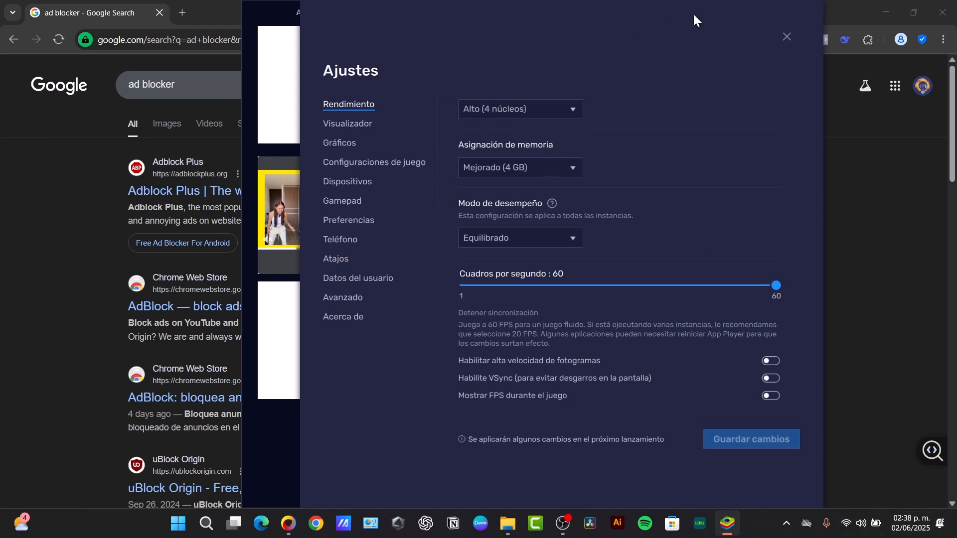
- Close the emulator settings and search the store for 'brave browser'
left_click(786, 36)
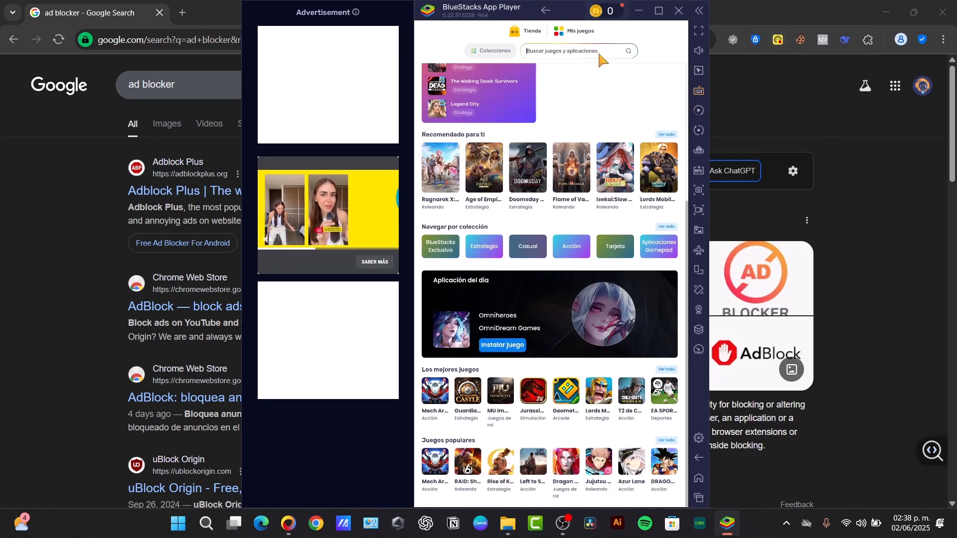
type("bra")
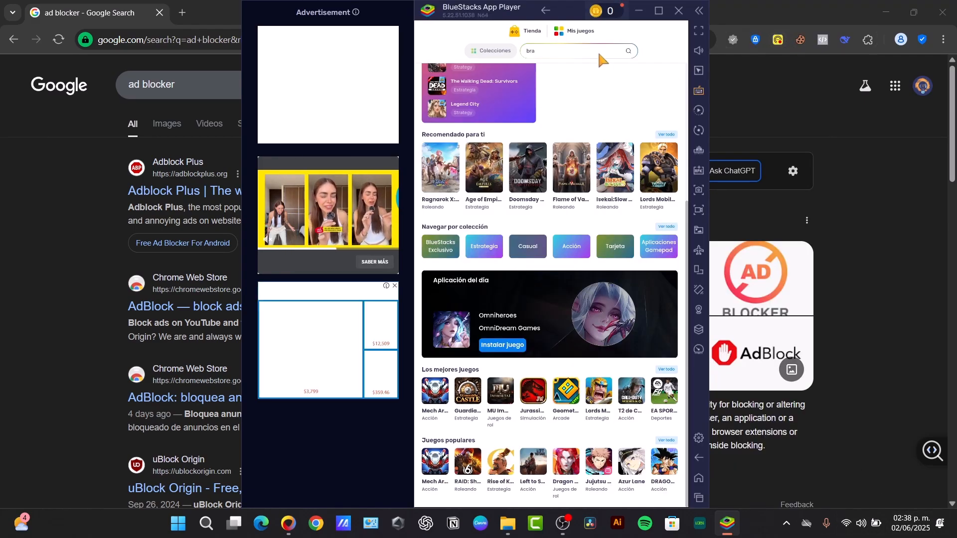
type("ve bra")
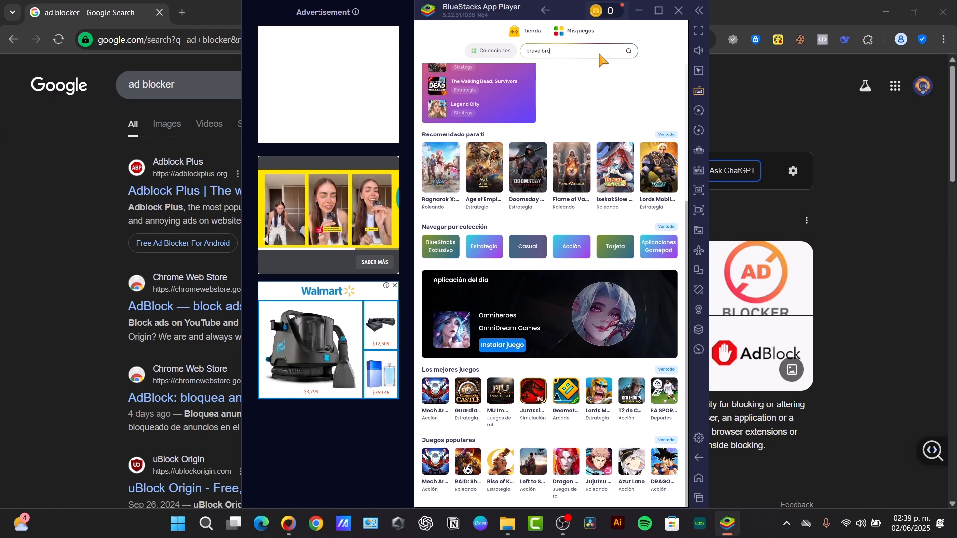
type("wser")
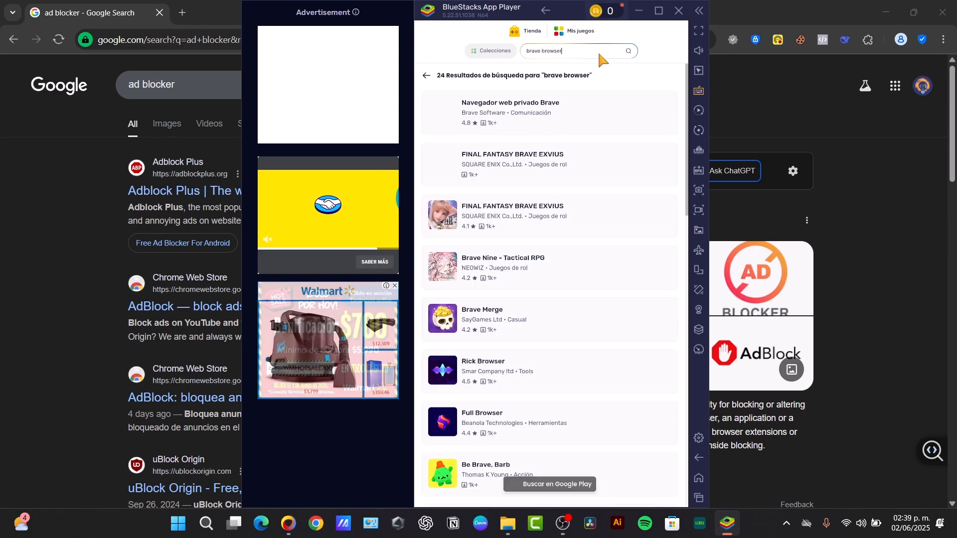
- Open the Navegador web privado Brave listing and install it from Google Play
left_click(510, 112)
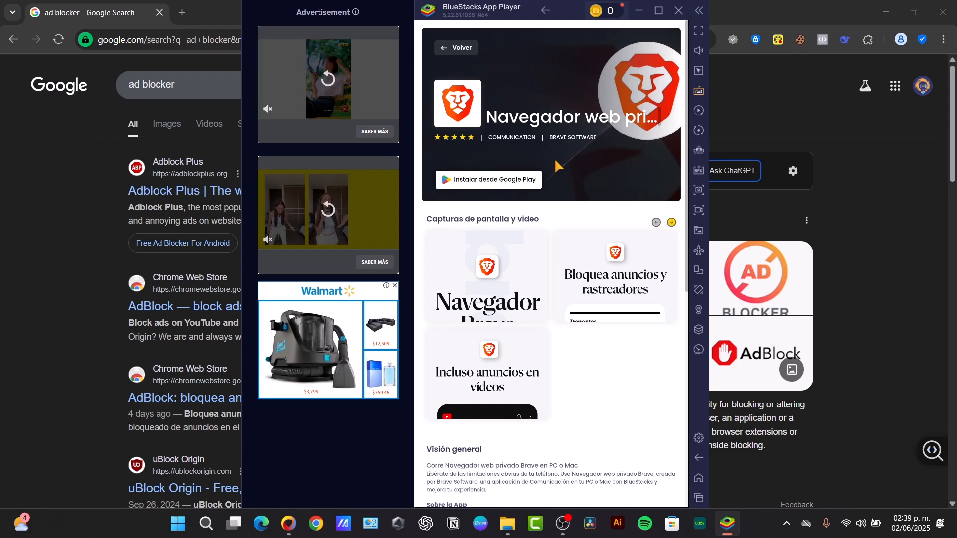
left_click(395, 286)
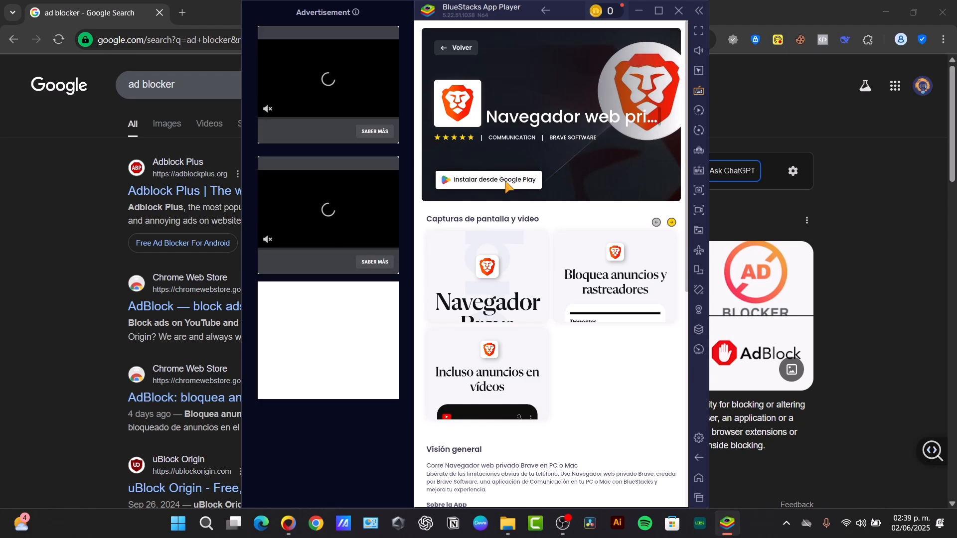
left_click(493, 180)
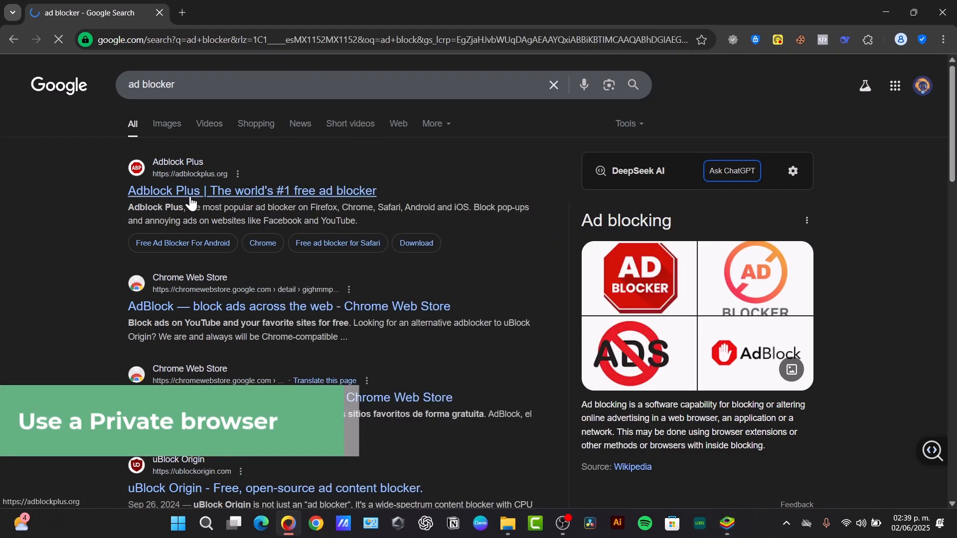
- Open the 'Adblock Plus | The world's #1 free ad blocker' result in Chrome
left_click(251, 191)
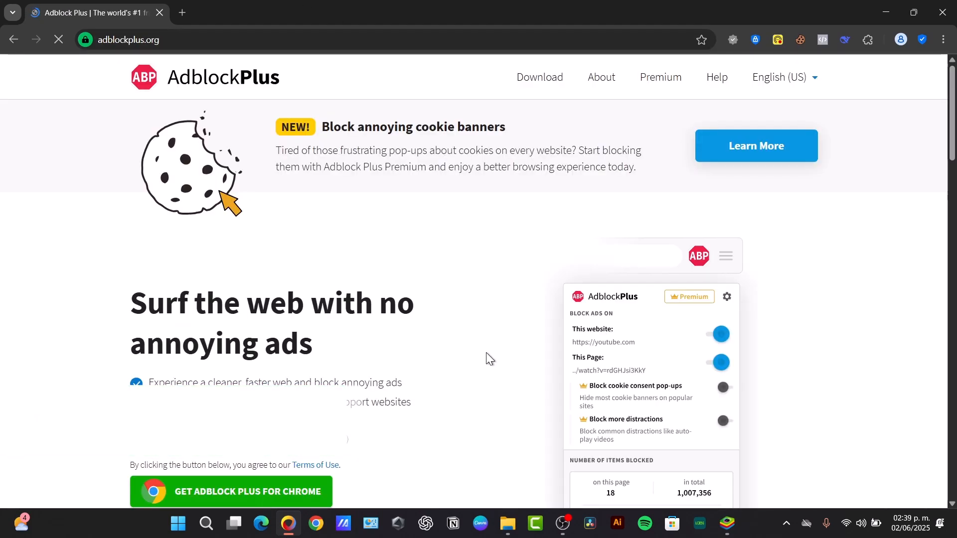
left_click(601, 77)
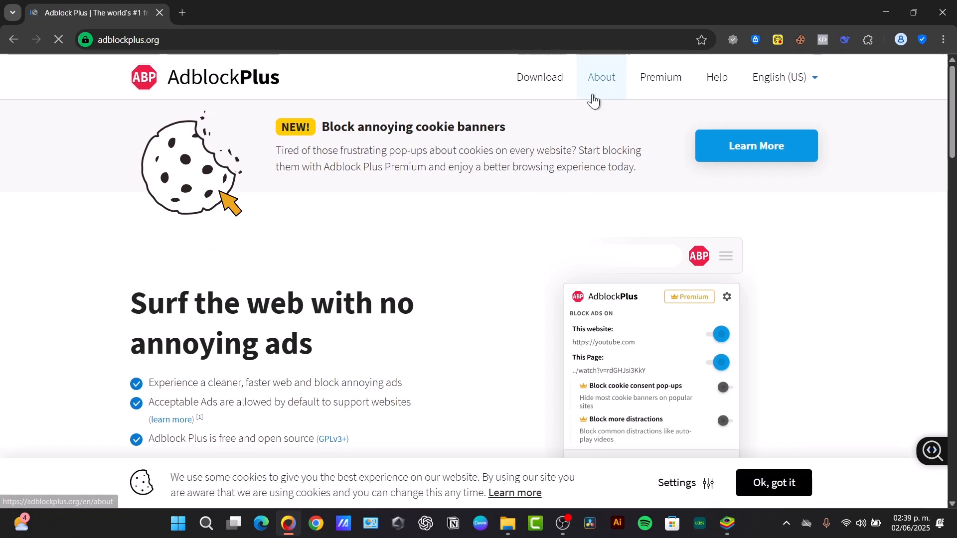
mouse_move(593, 109)
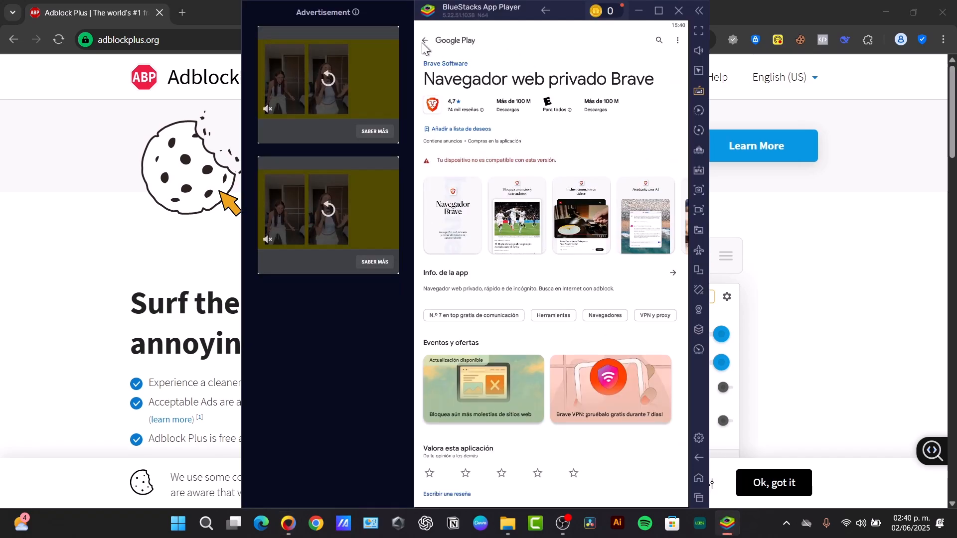
- Return to Google Play home, tap 'No, gracias', and open AdGuard Content Blocker from the 'ad block' results
left_click(426, 41)
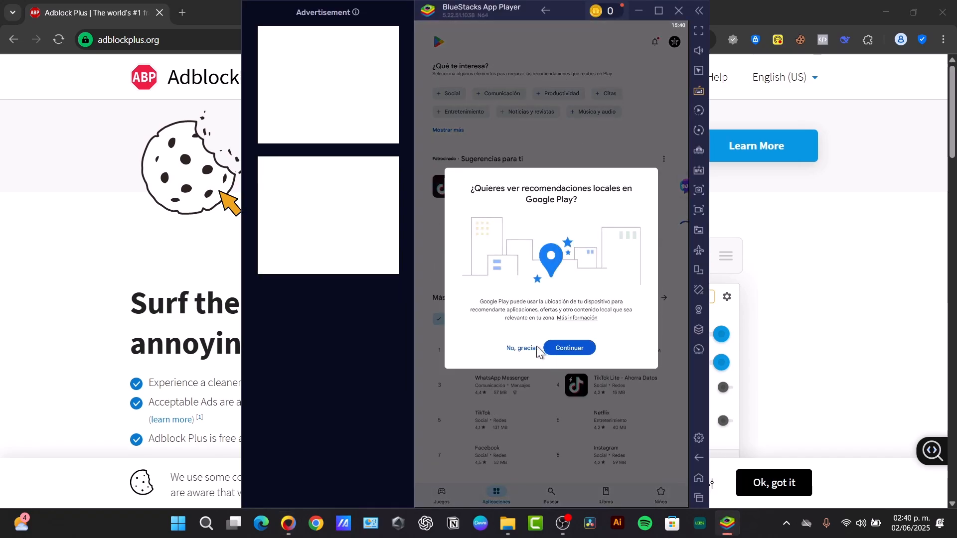
left_click(520, 347)
type("ad block")
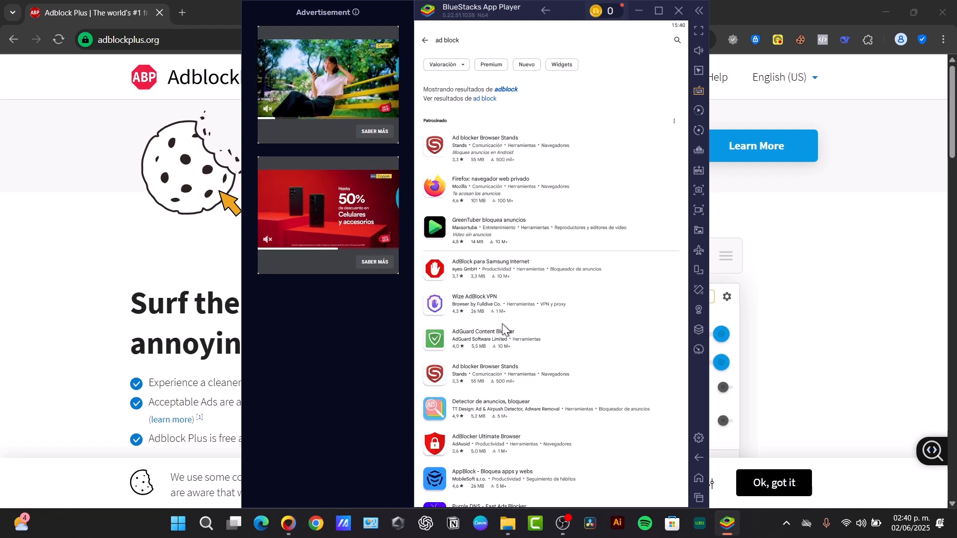
left_click(482, 339)
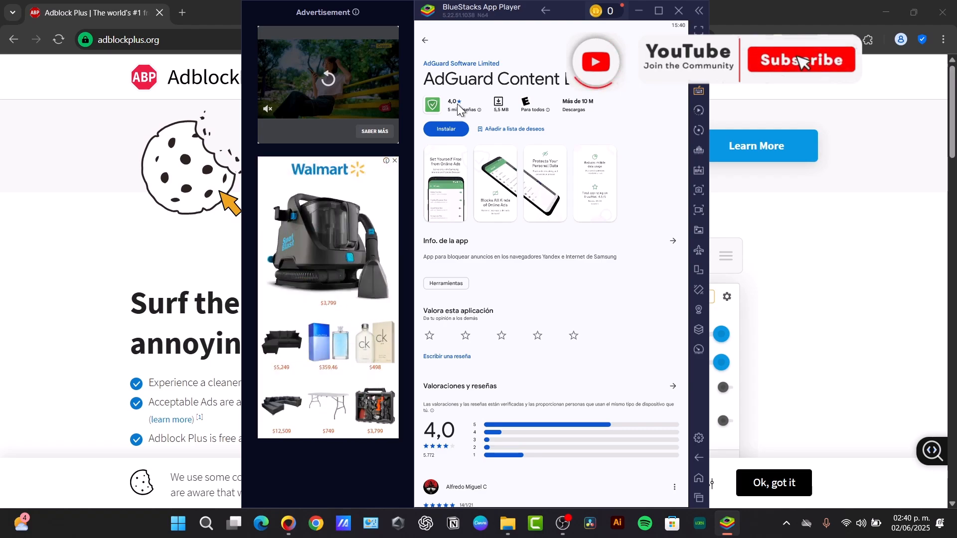
left_click(800, 59)
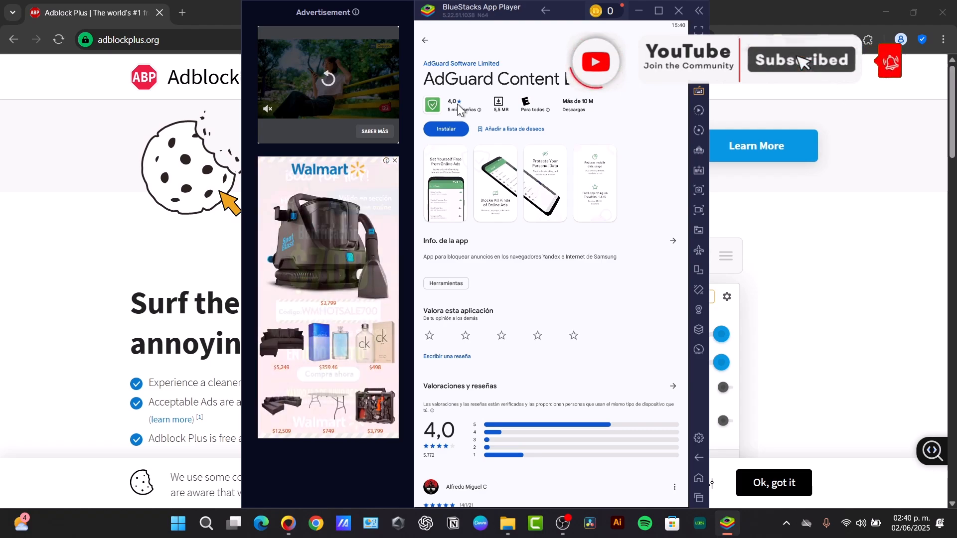